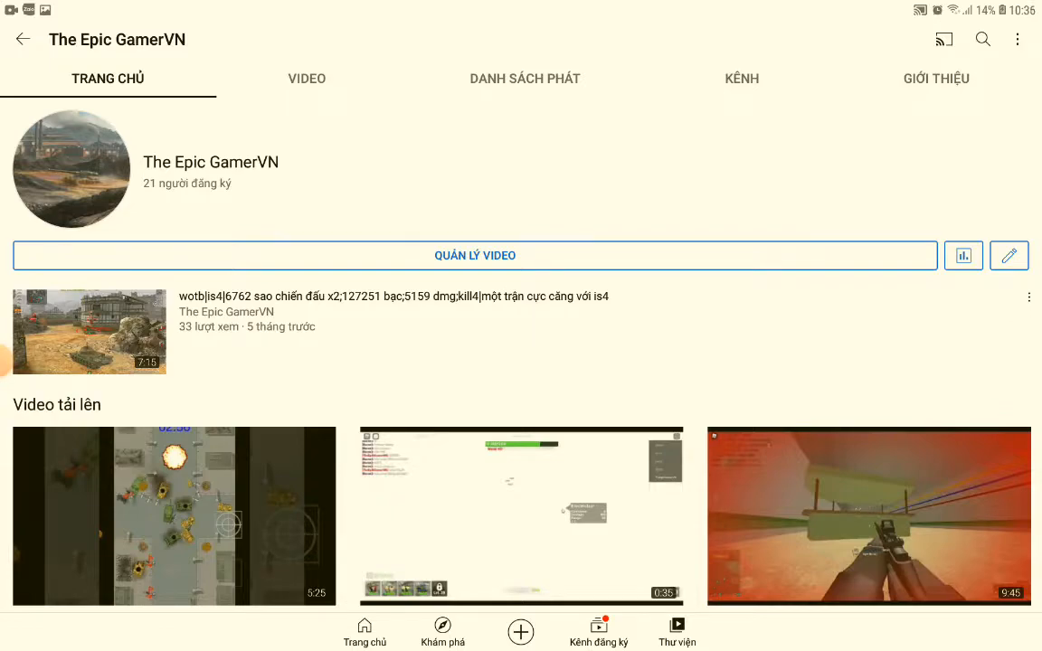
- View the channel's About (GIỚI THIỆU) page, then switch to its uploaded videos list
{"action": "left_click", "coordinate": [936, 79]}
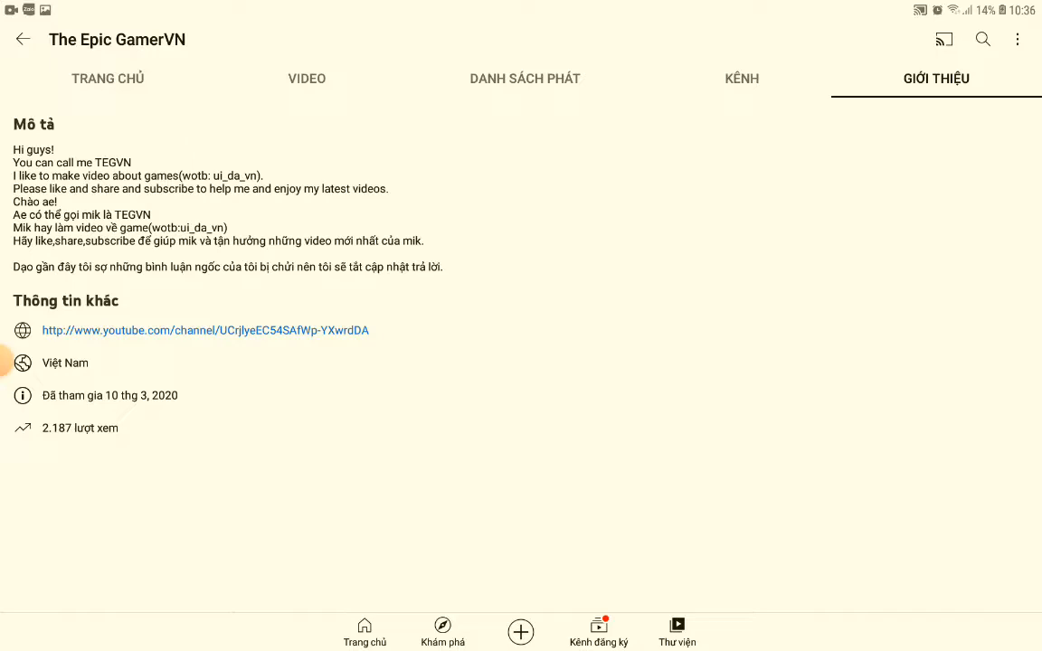
{"action": "left_click", "coordinate": [306, 77]}
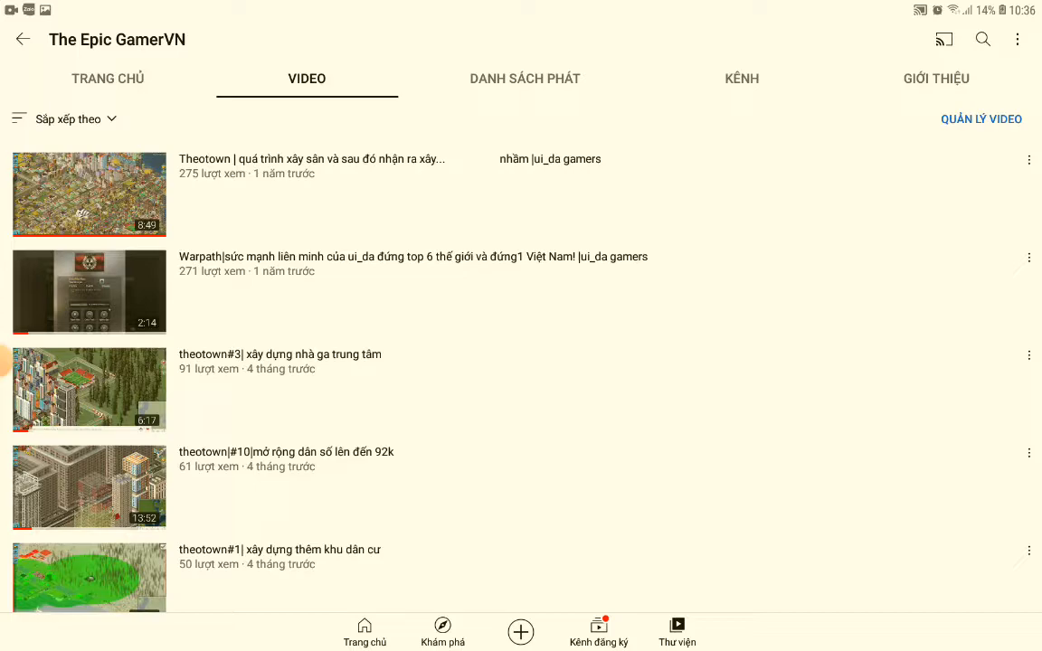
- Bring up the Theotown playlist with its numbered city-building episodes
{"action": "left_click", "coordinate": [525, 79]}
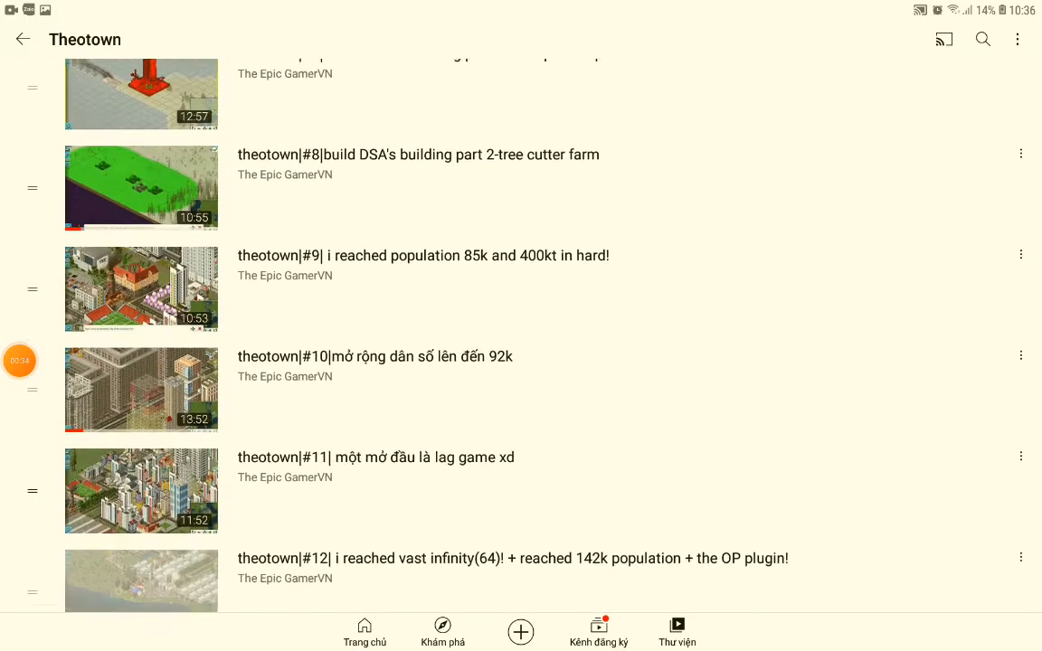
- Scroll through the Theotown playlist's later episodes and return to the channel's home (TRANG CHỦ)
{"action": "scroll", "scroll_direction": "down", "scroll_amount": 3}
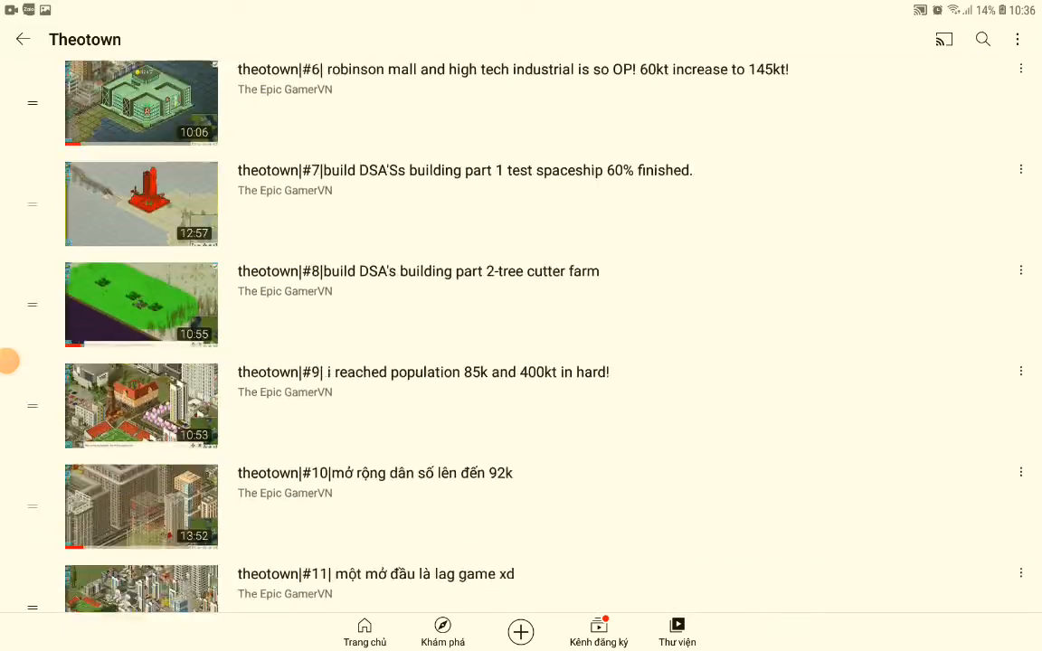
{"action": "scroll", "scroll_direction": "down", "scroll_amount": 3}
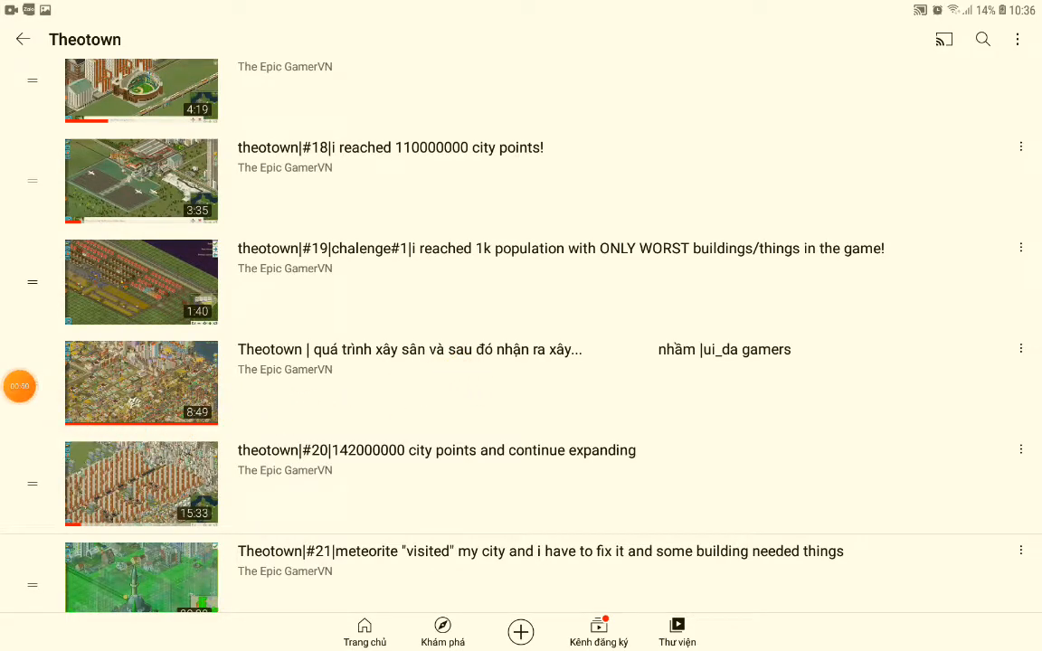
{"action": "scroll", "scroll_direction": "down", "scroll_amount": 3}
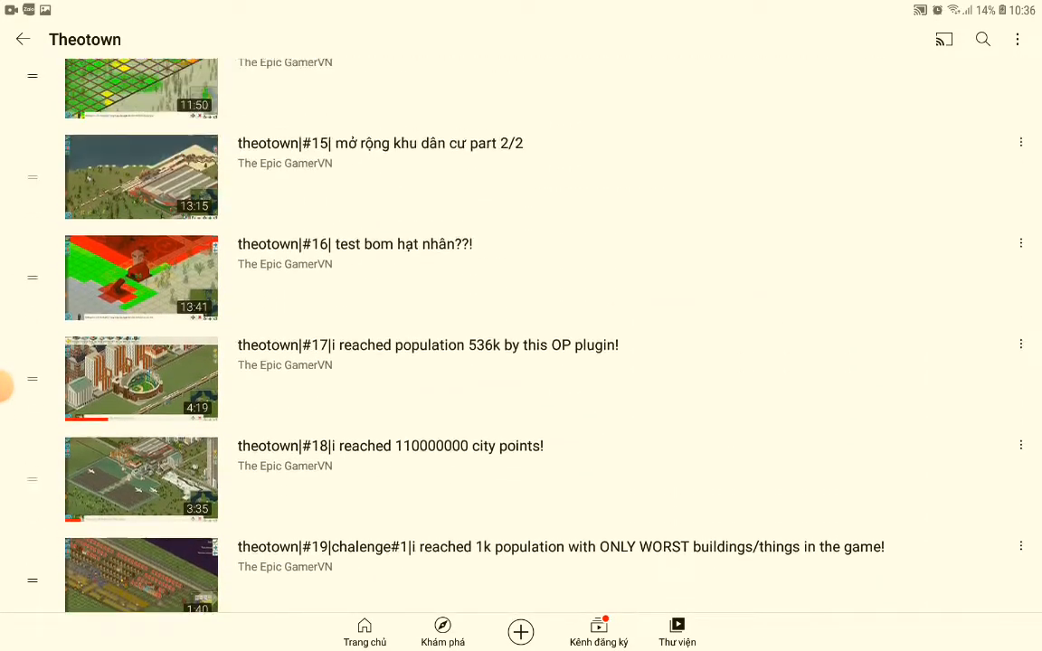
{"action": "scroll", "scroll_direction": "down", "scroll_amount": 3}
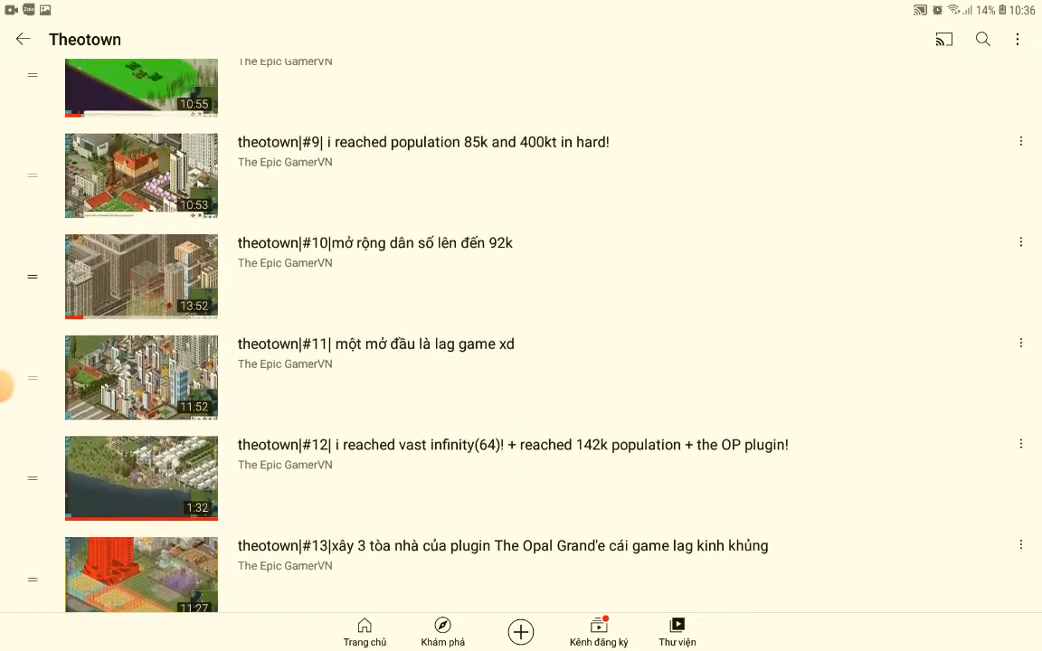
{"action": "scroll", "scroll_direction": "down", "scroll_amount": 3}
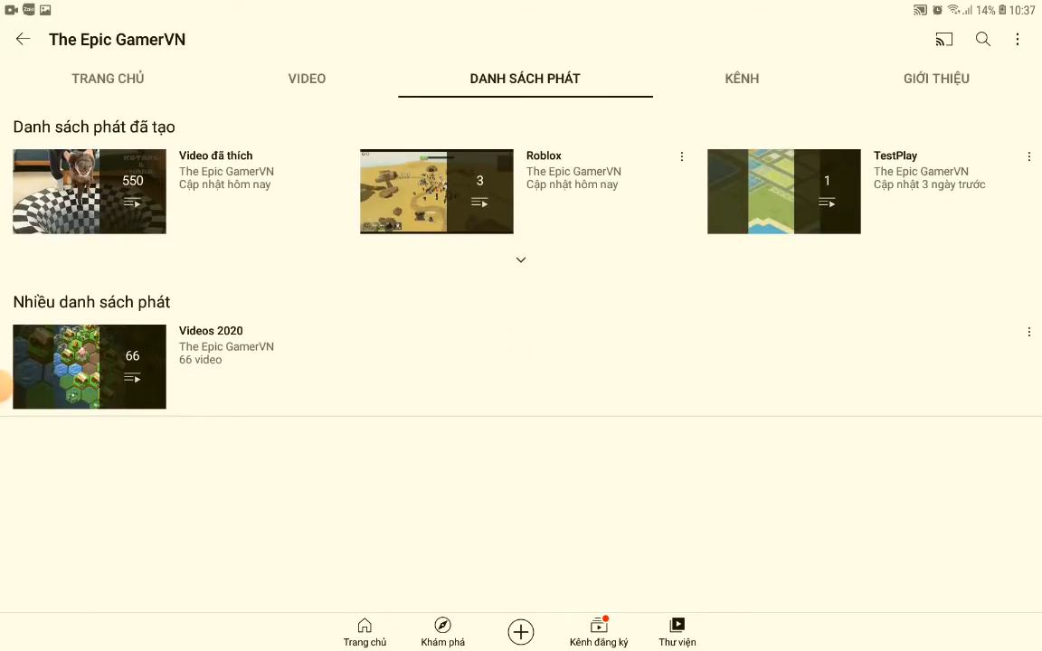
{"action": "left_click", "coordinate": [108, 78]}
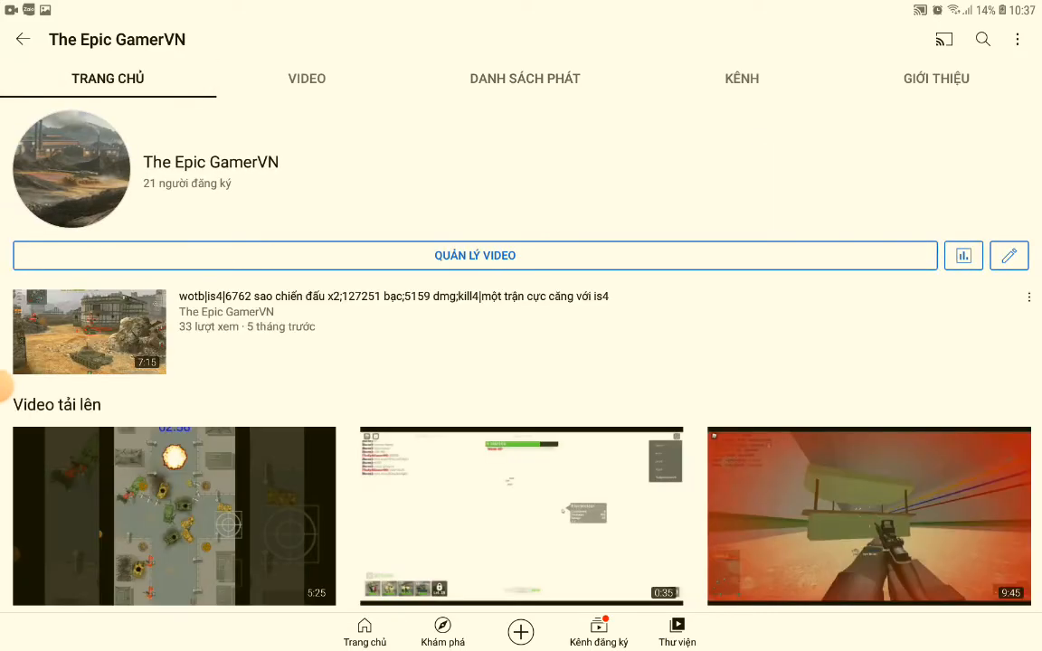